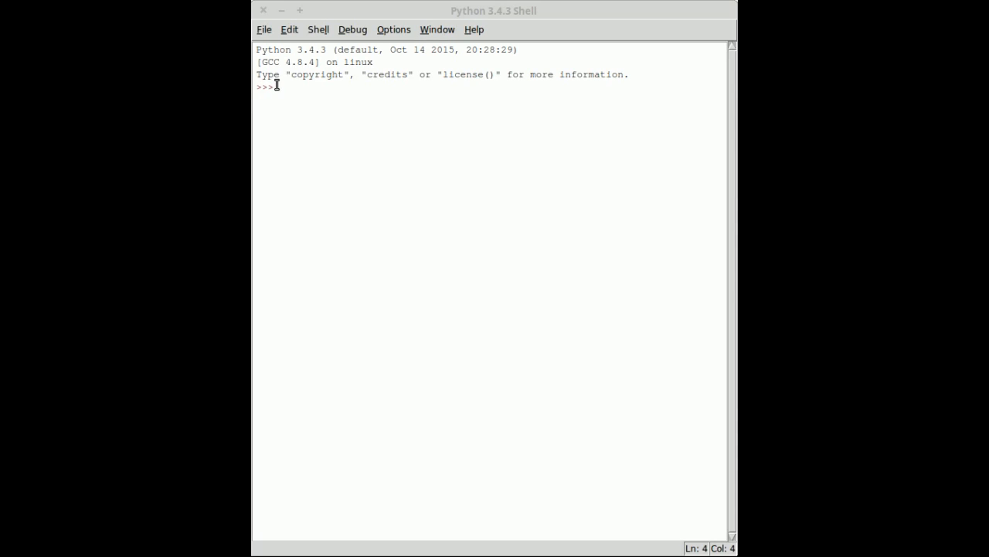
mouse_move(347, 99)
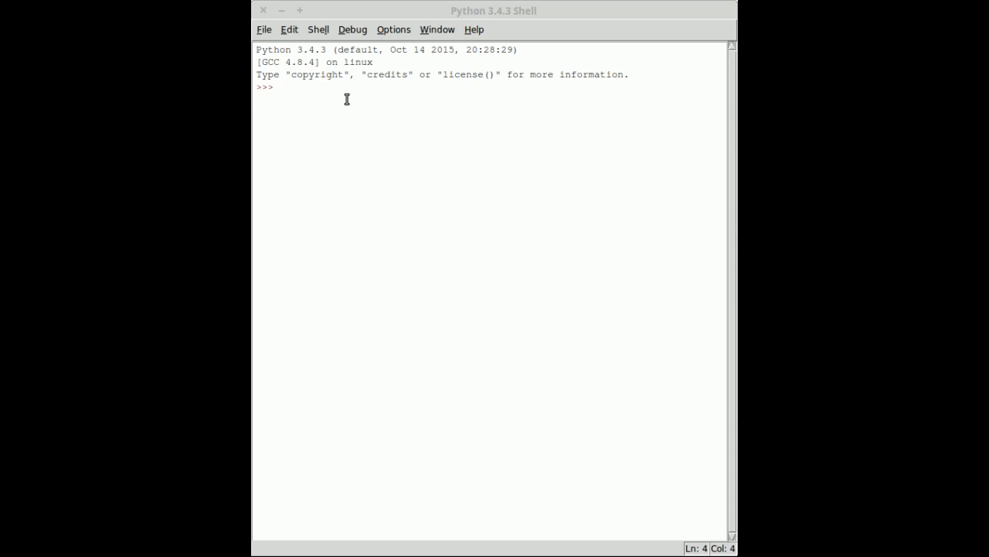
mouse_move(345, 91)
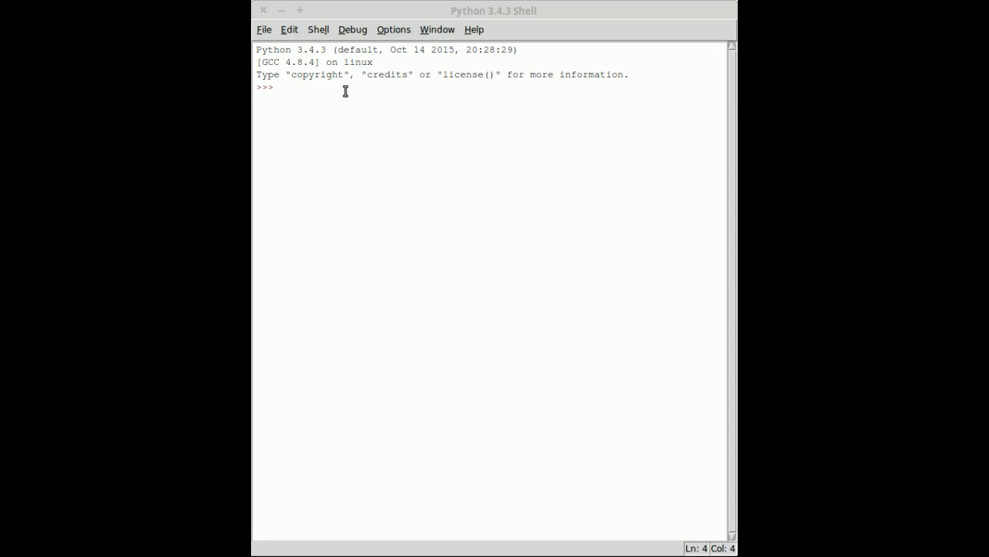
type("p")
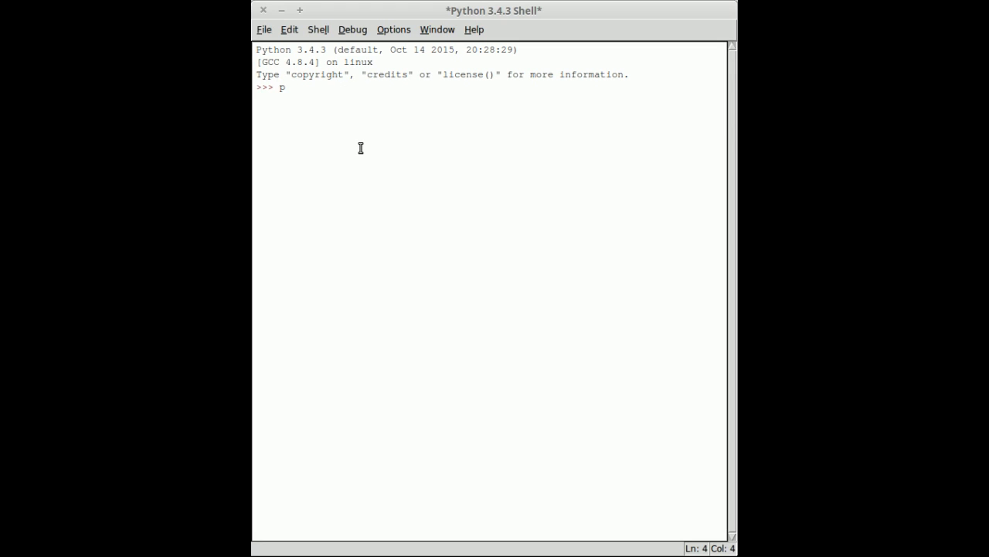
type("rint")
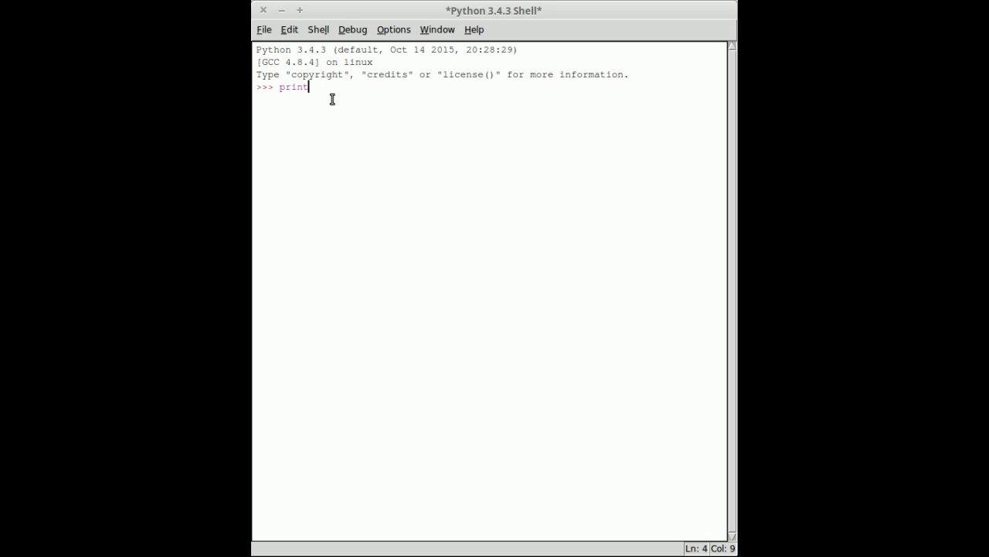
type("()")
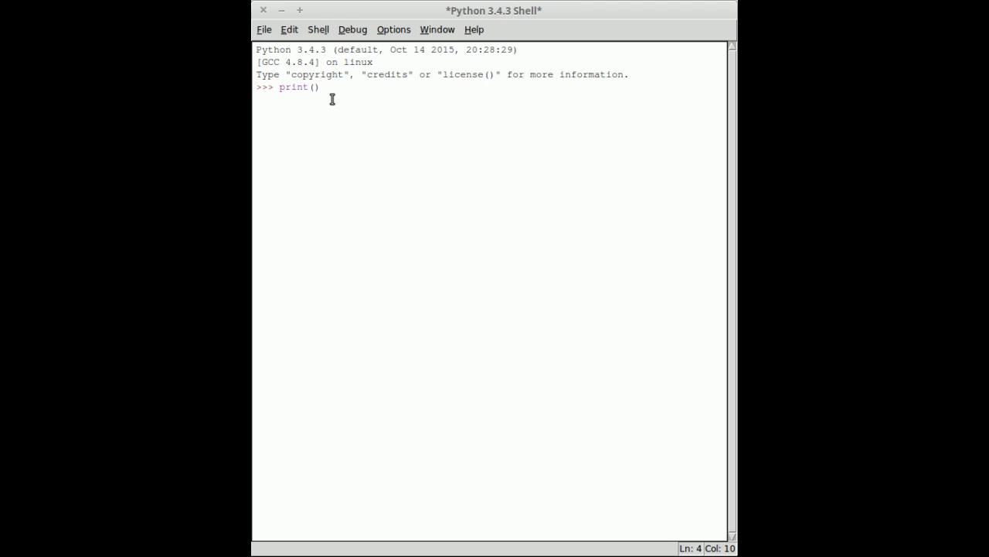
type("\"")
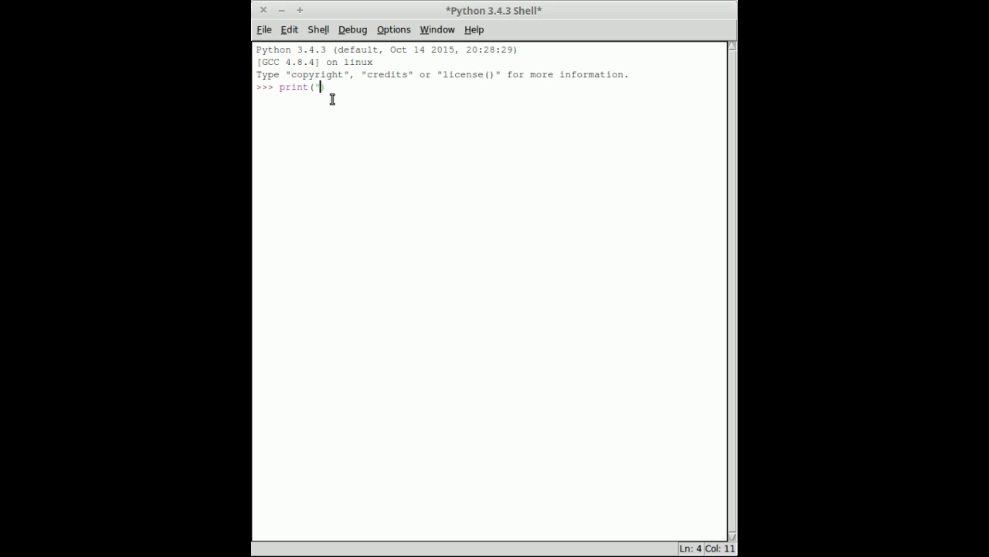
type("\"H")
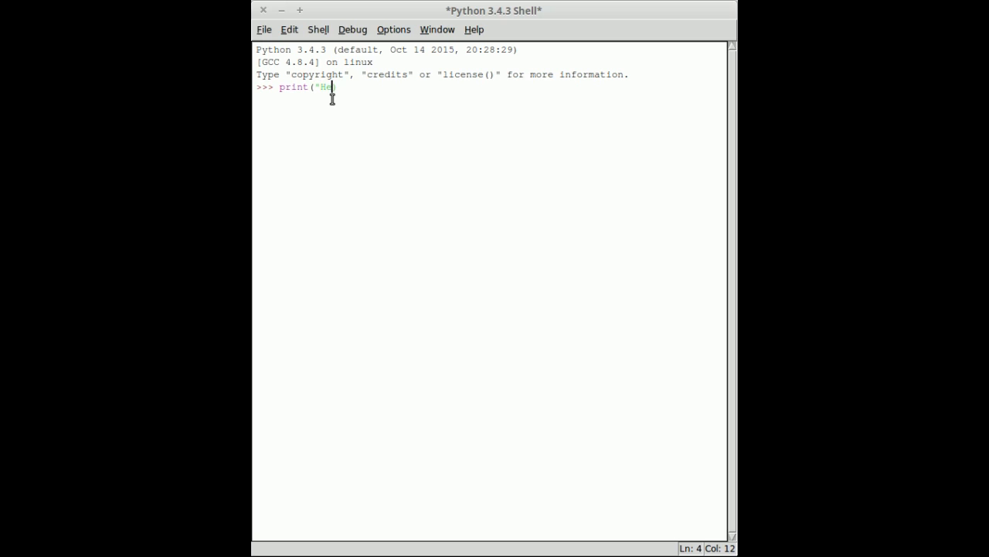
type("llo Wor")
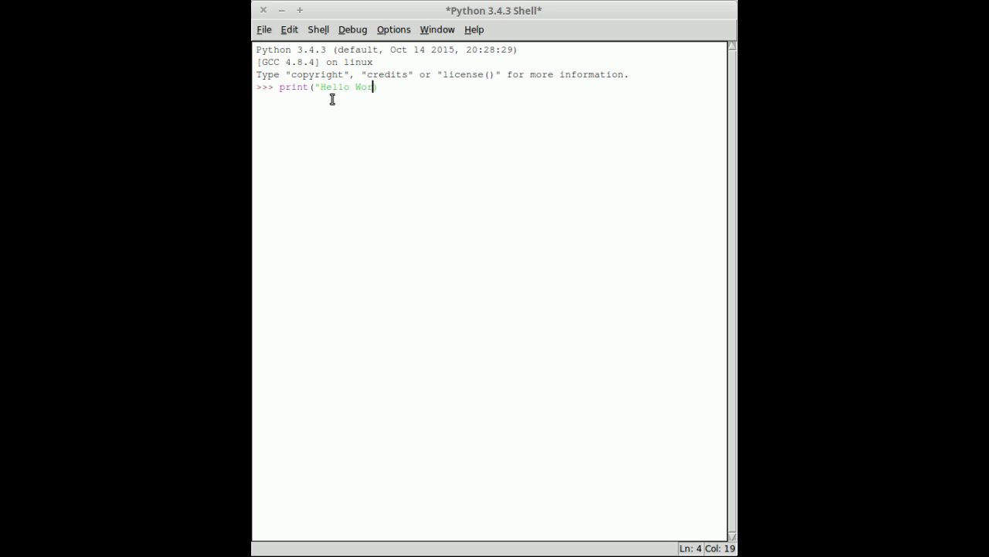
type("ld)")
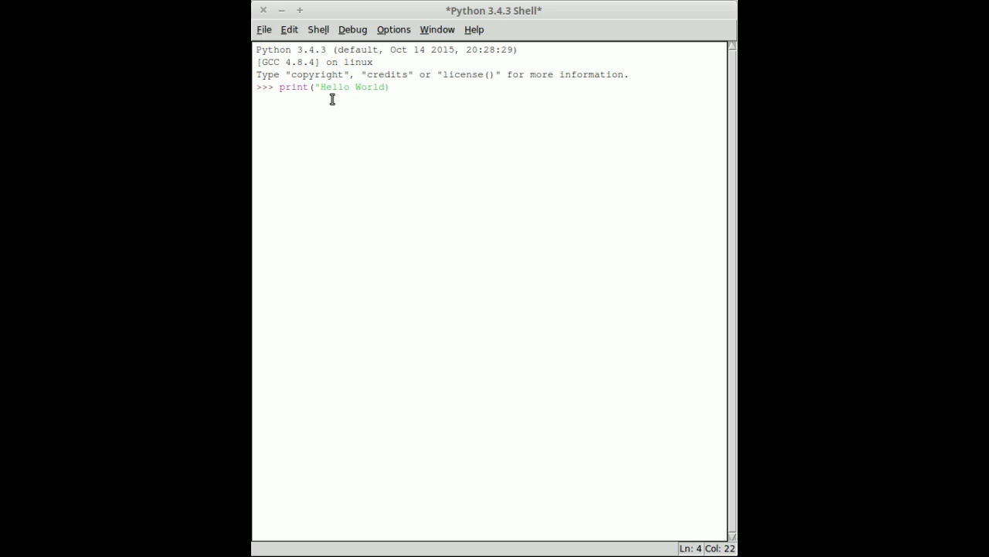
type("!\"")
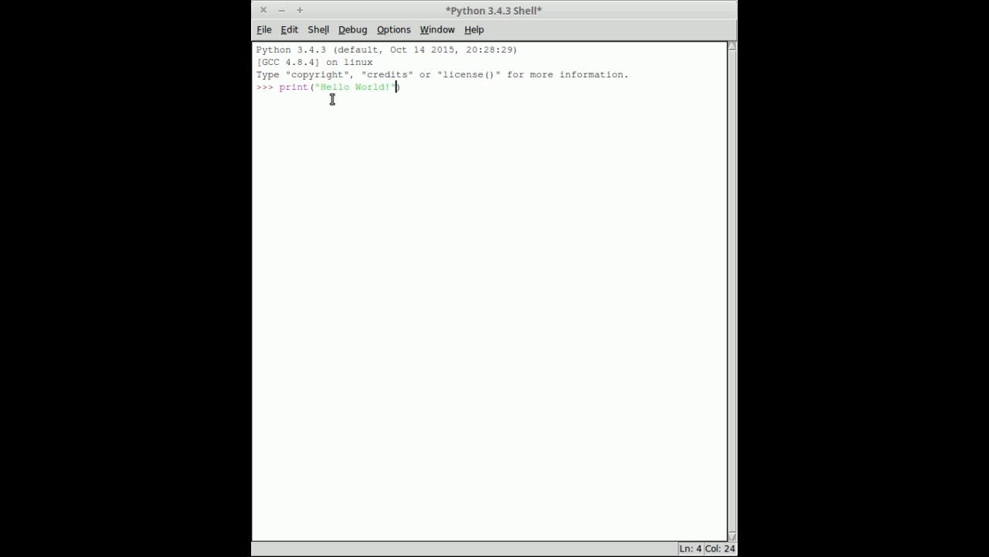
type(")")
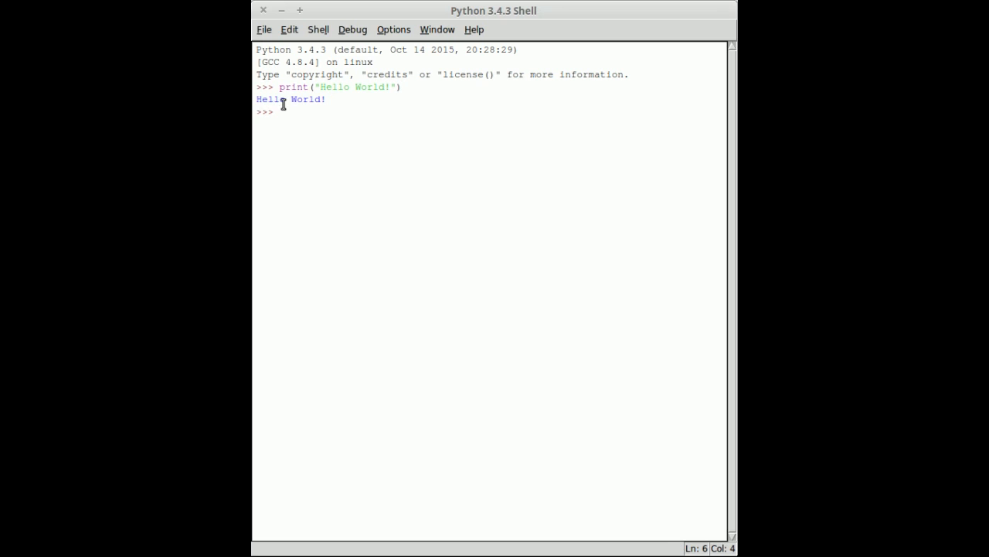
mouse_move(373, 154)
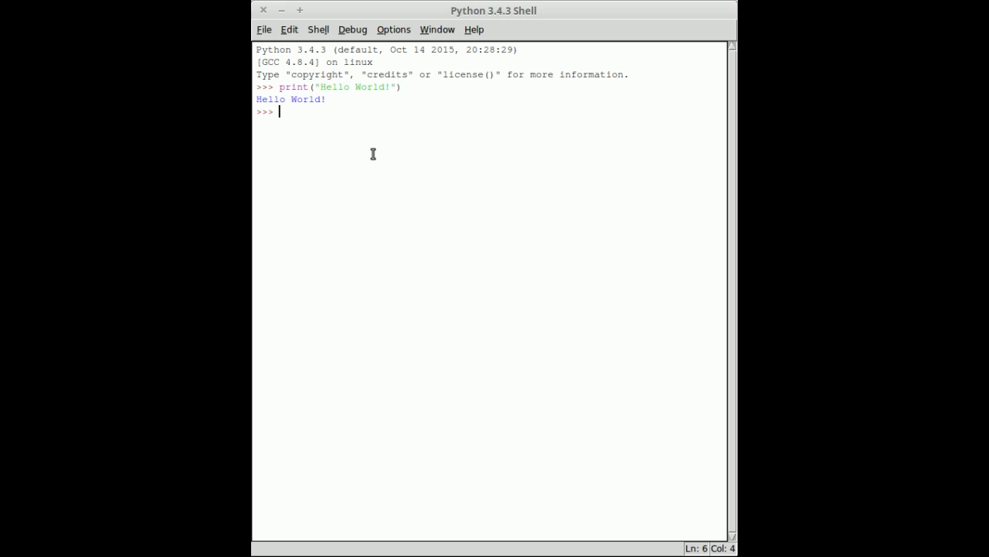
type("print")
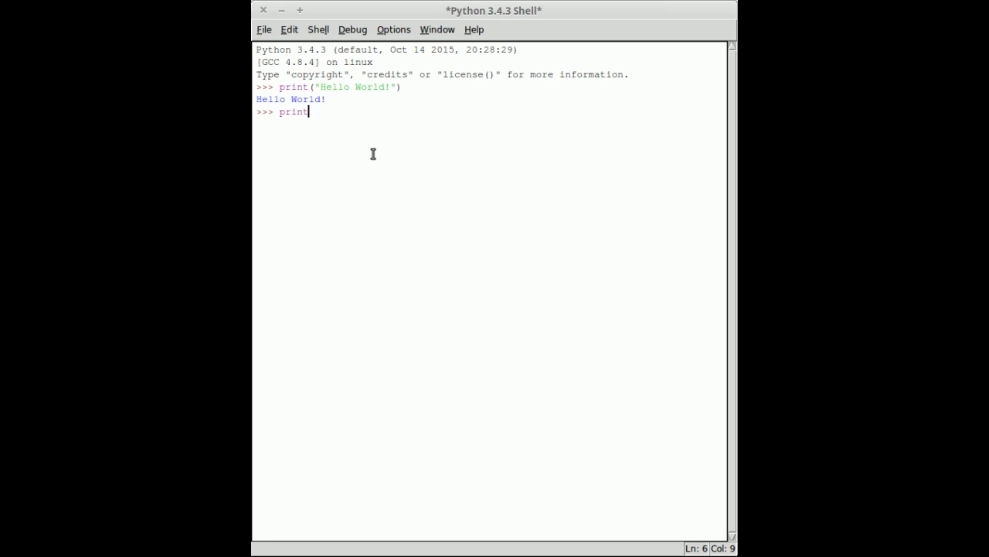
type("(")
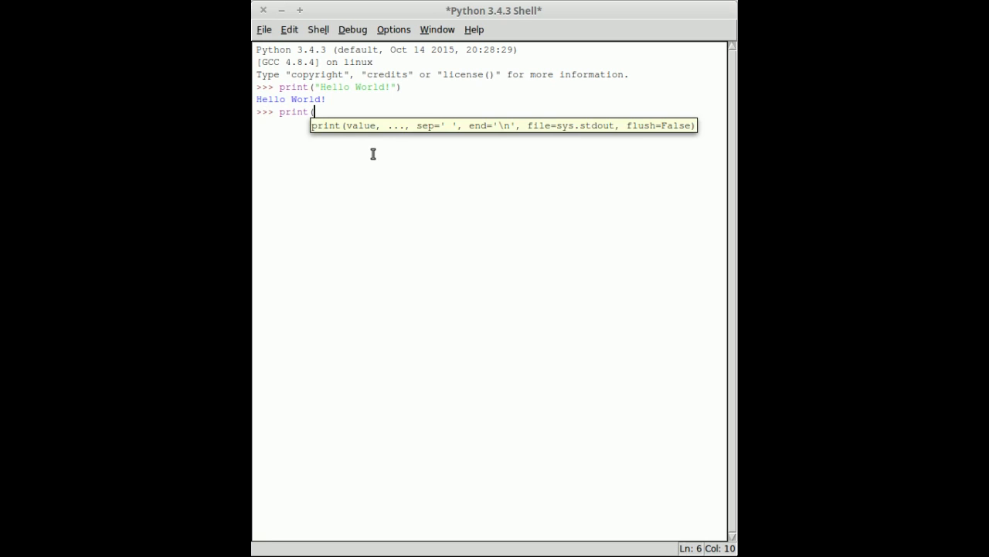
type("\"Harry said")
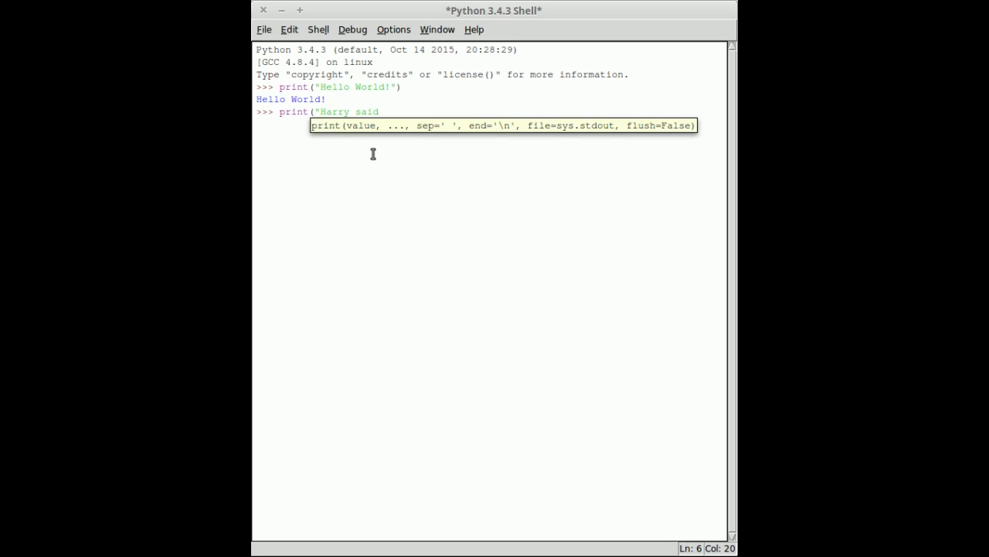
type("\"W")
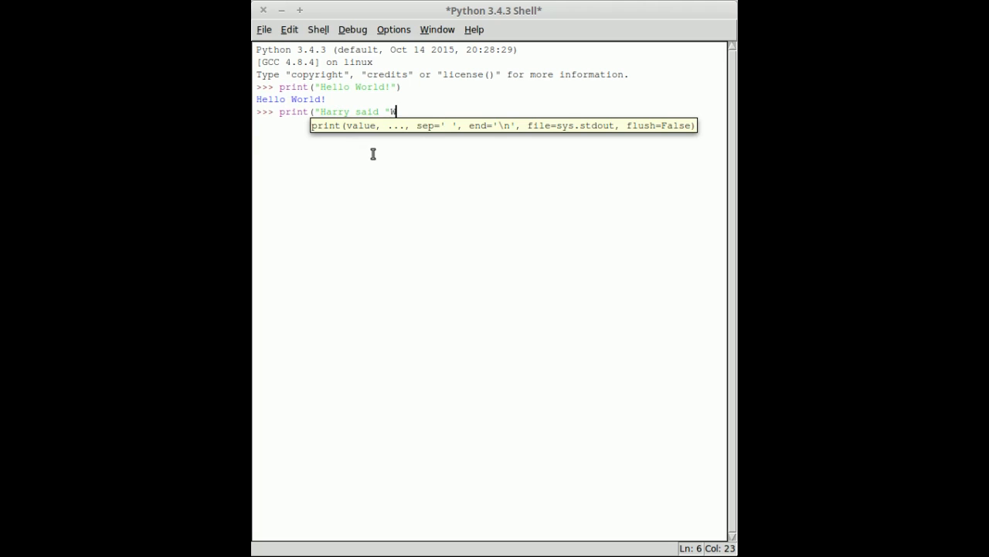
type("hat?\"")
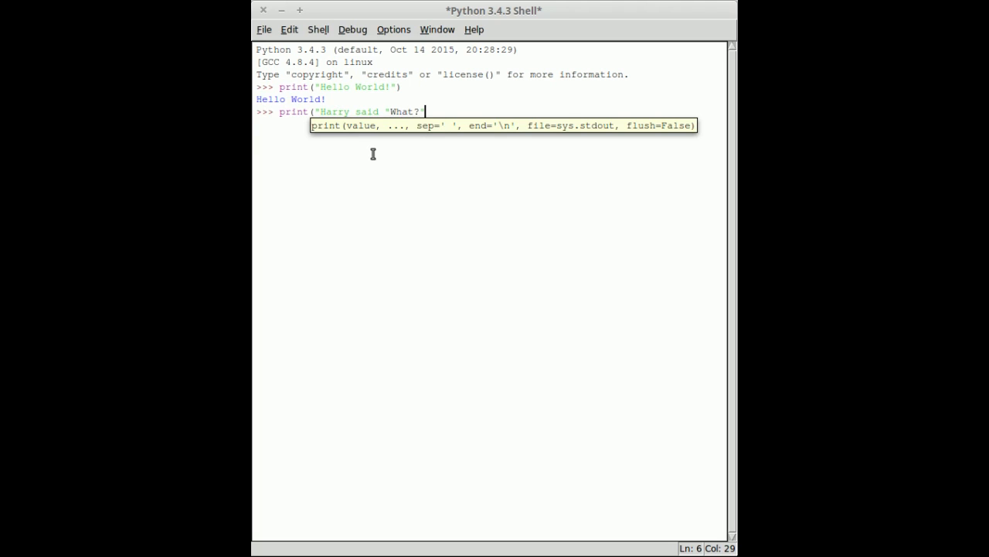
type("\")")
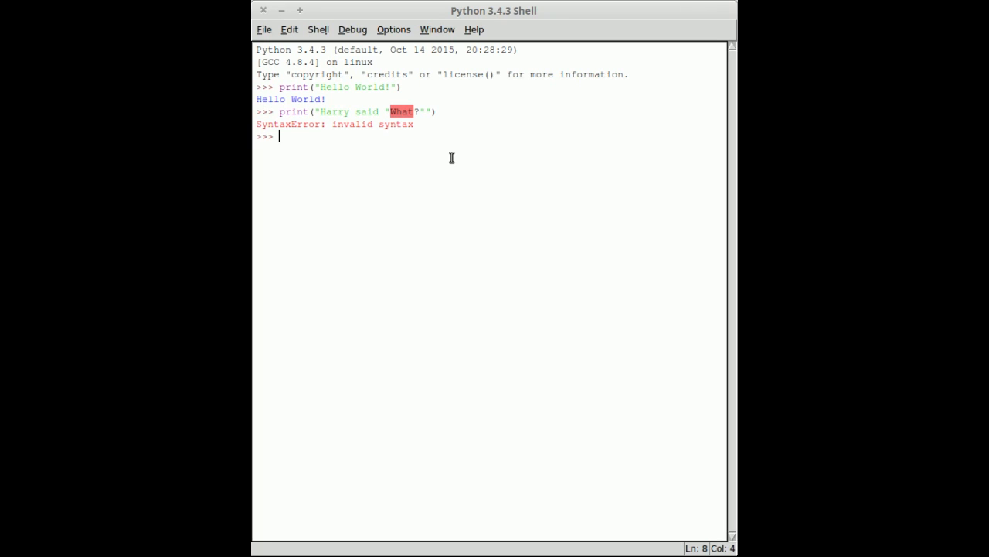
mouse_move(375, 110)
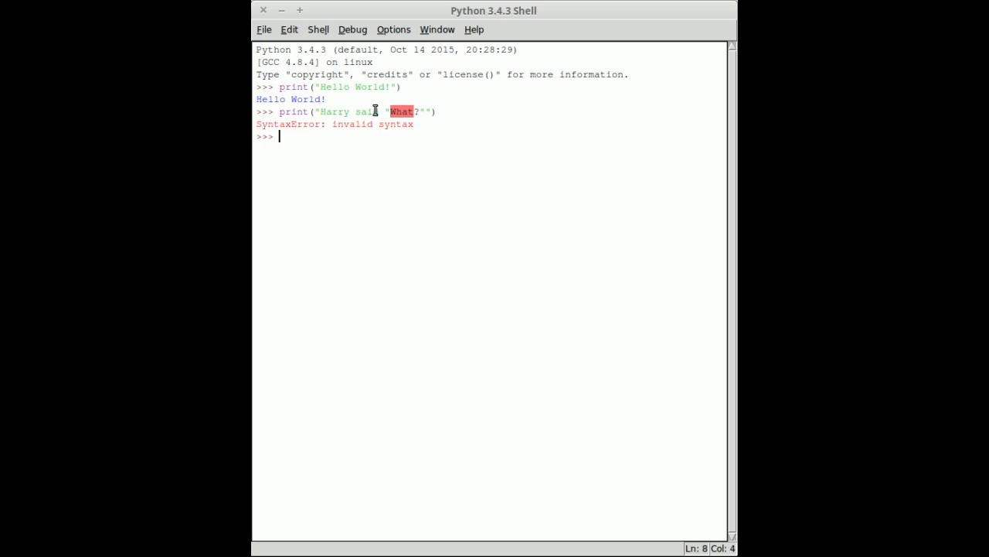
mouse_move(422, 114)
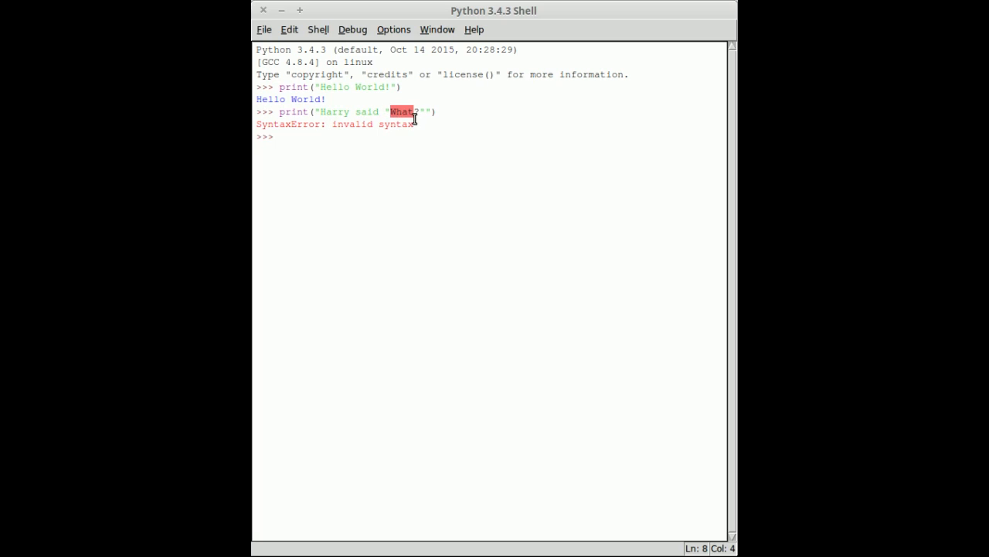
mouse_move(346, 218)
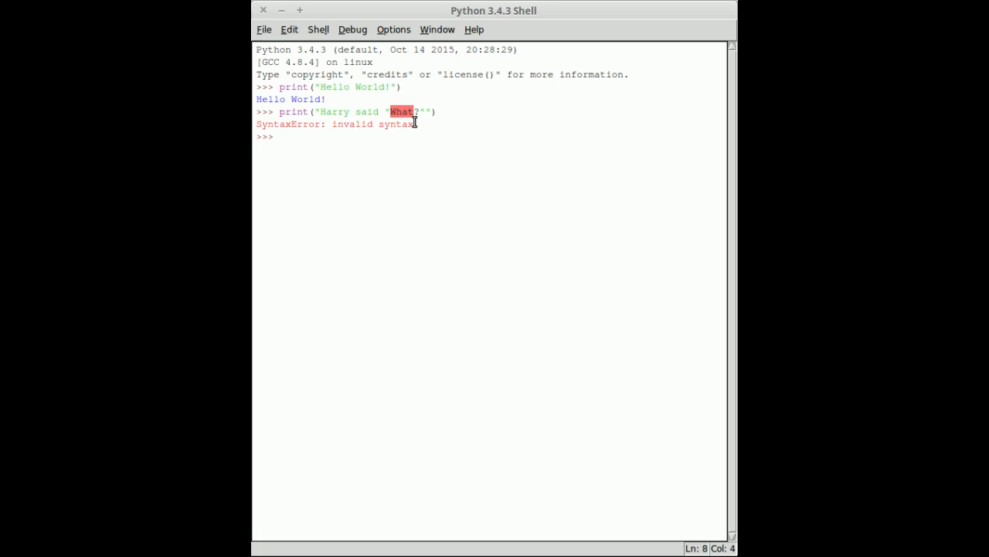
type("print")
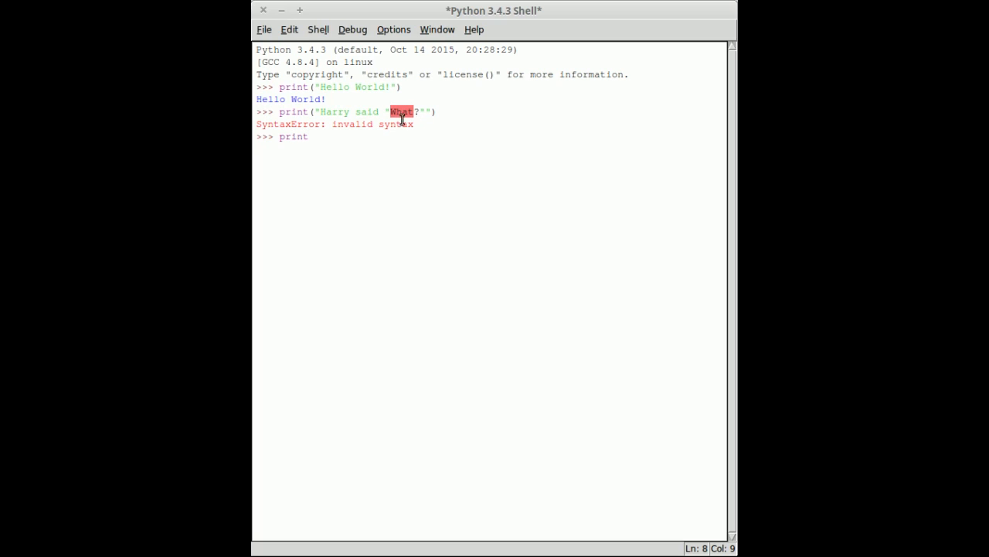
type("(")
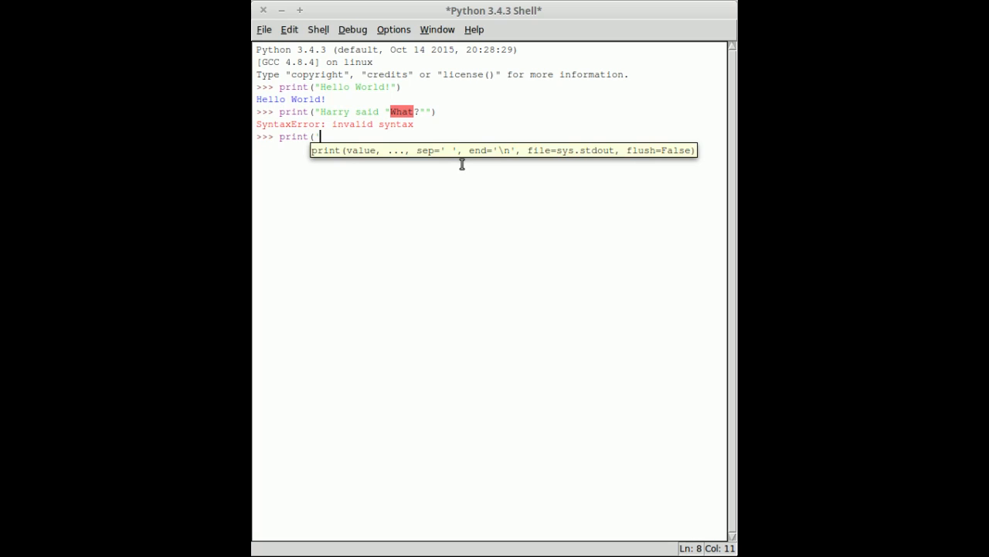
type("'Harru")
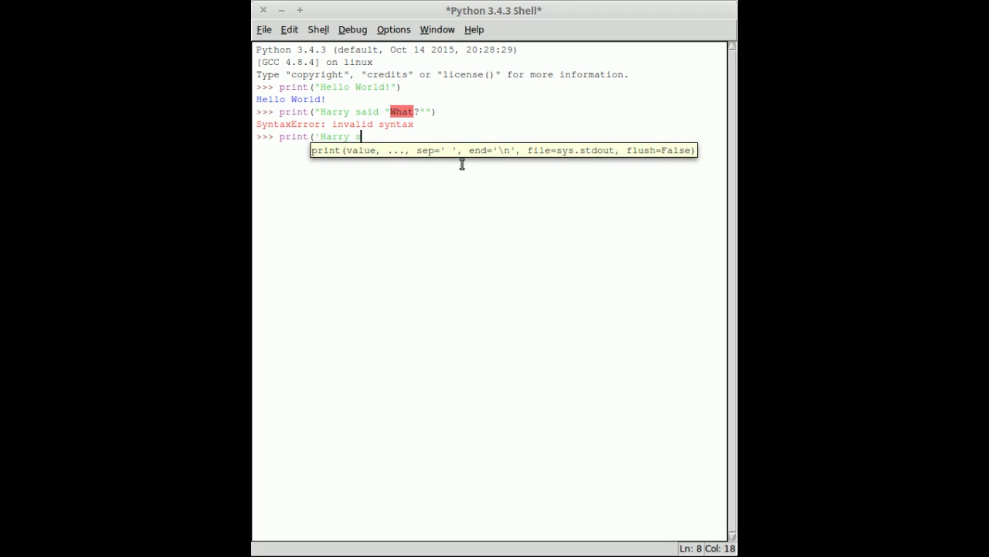
type("aid")
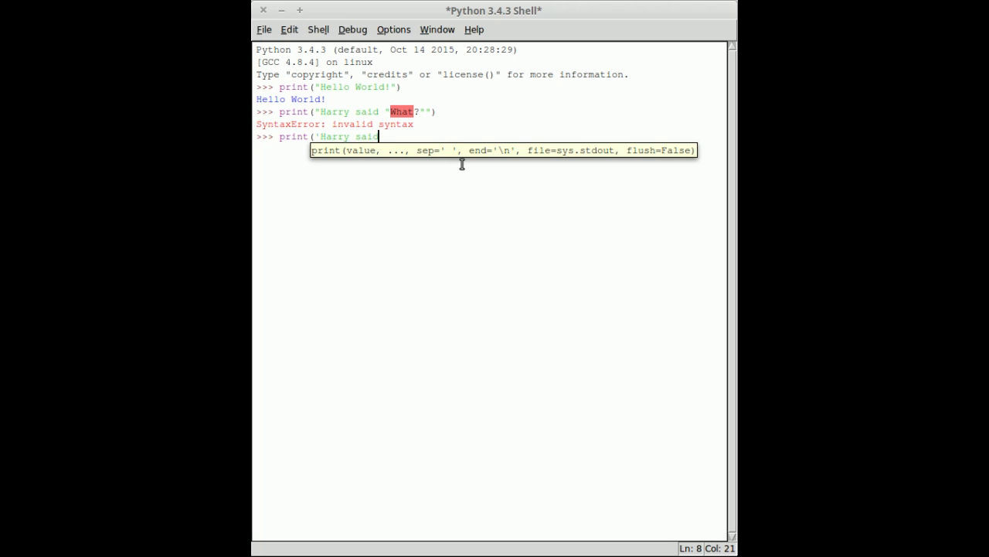
type("\"")
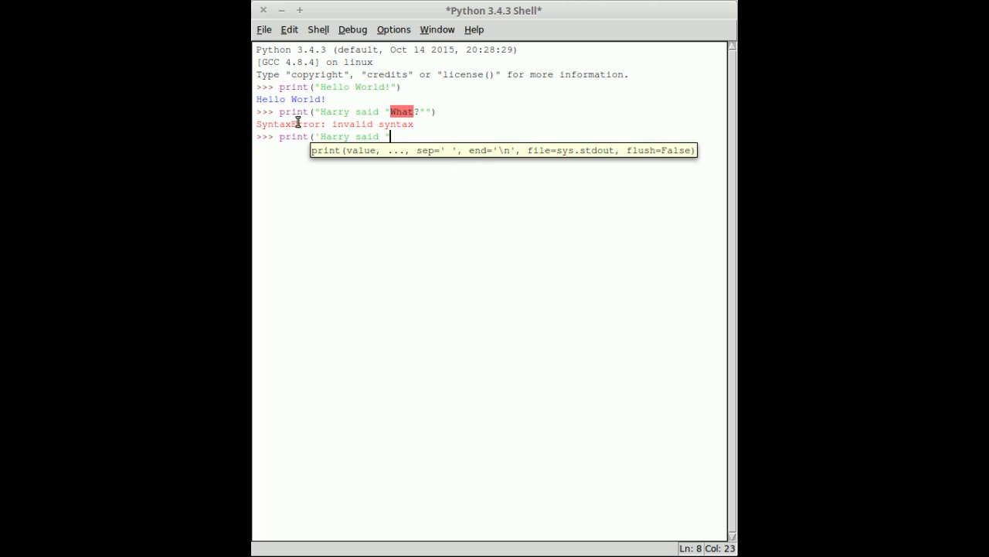
mouse_move(323, 140)
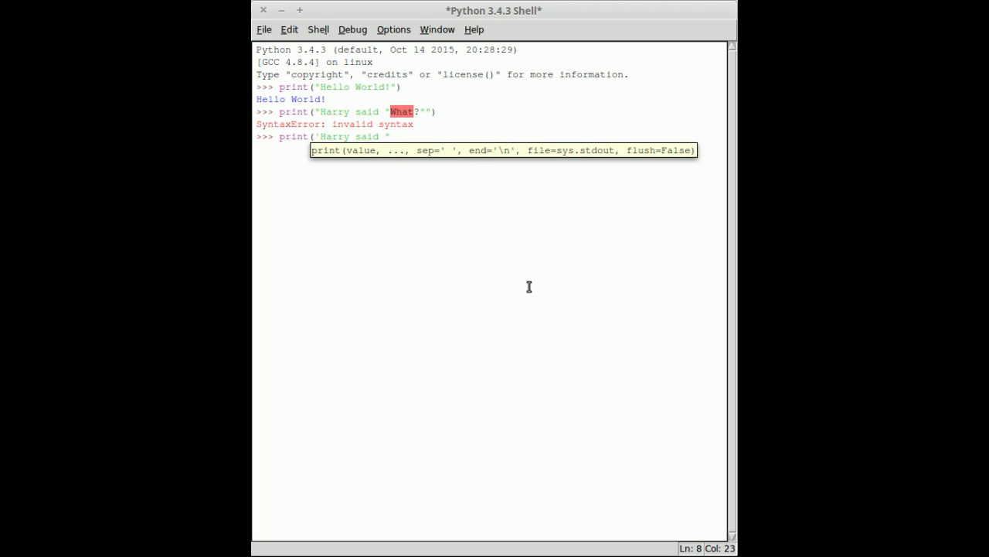
type("What?\"")
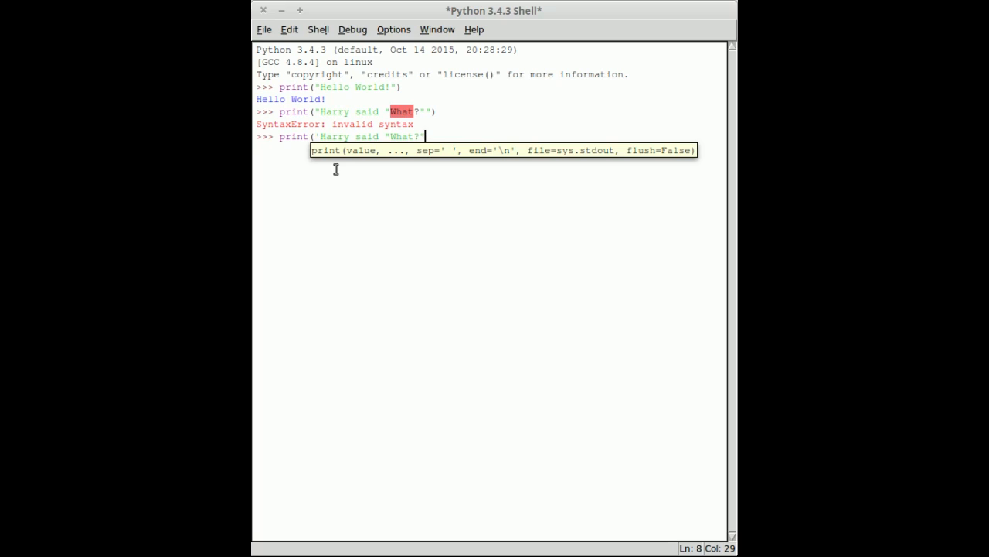
type("')")
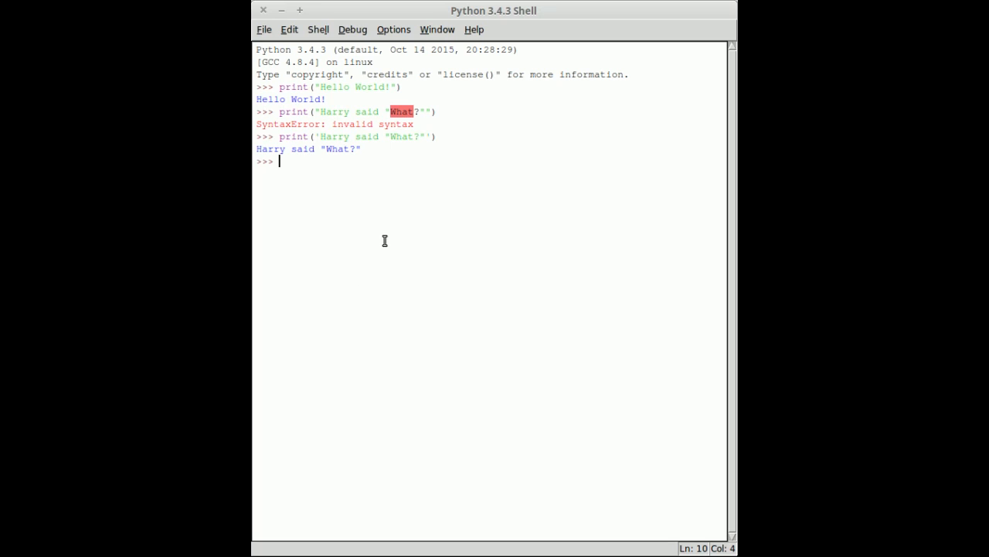
mouse_move(363, 319)
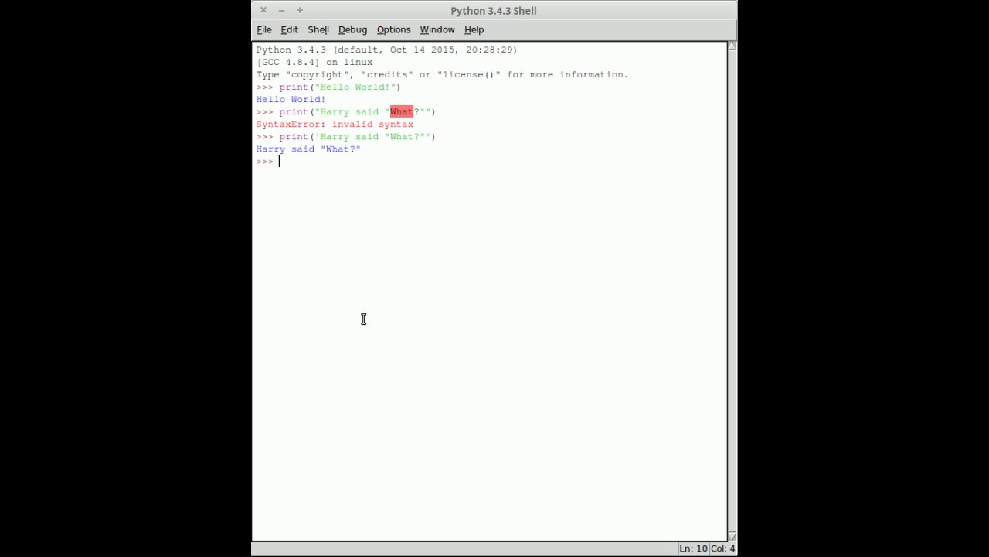
type("print")
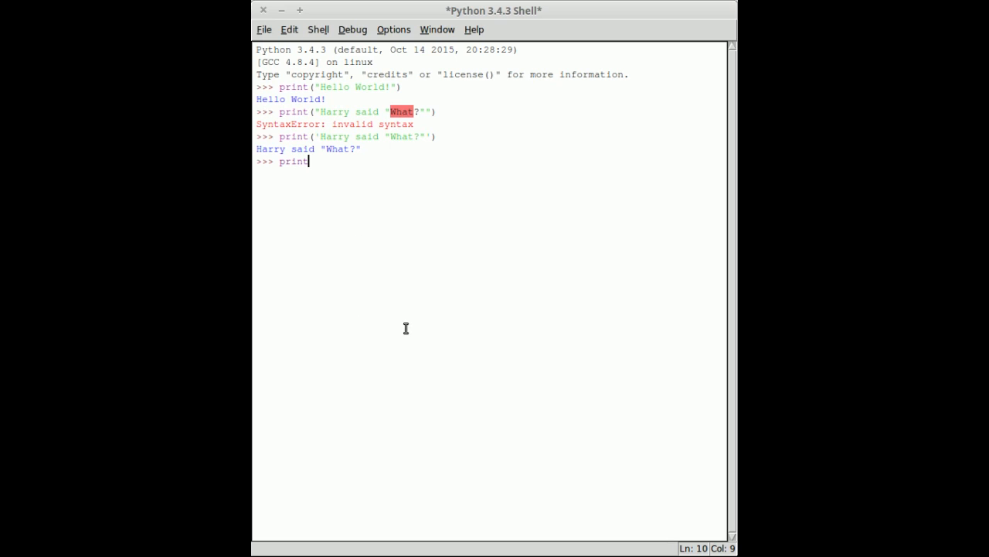
type("('")
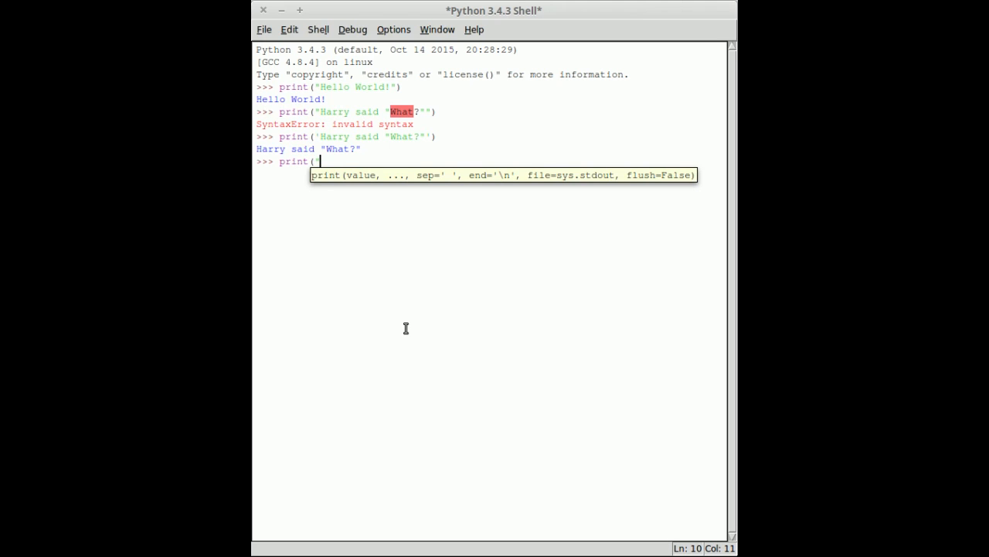
type("\"")
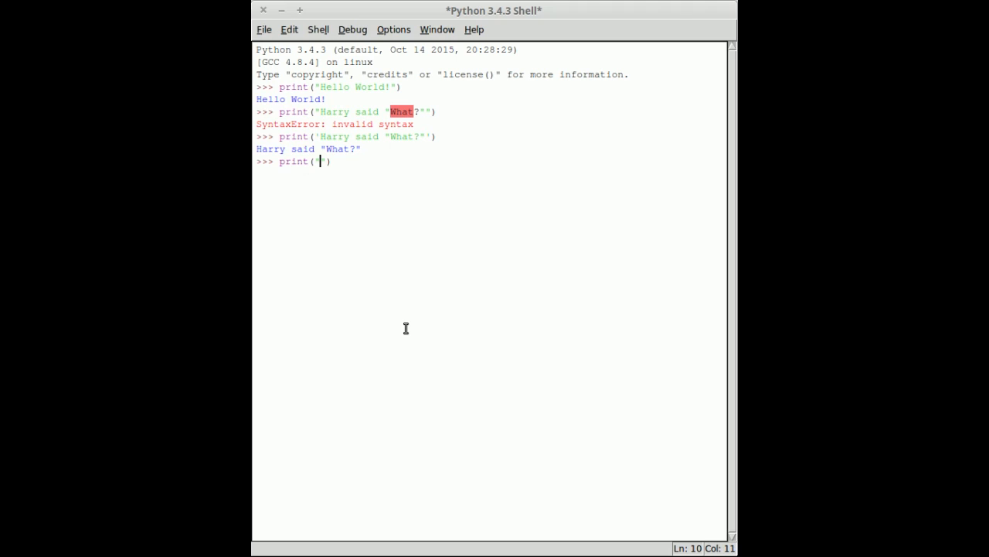
type("W")
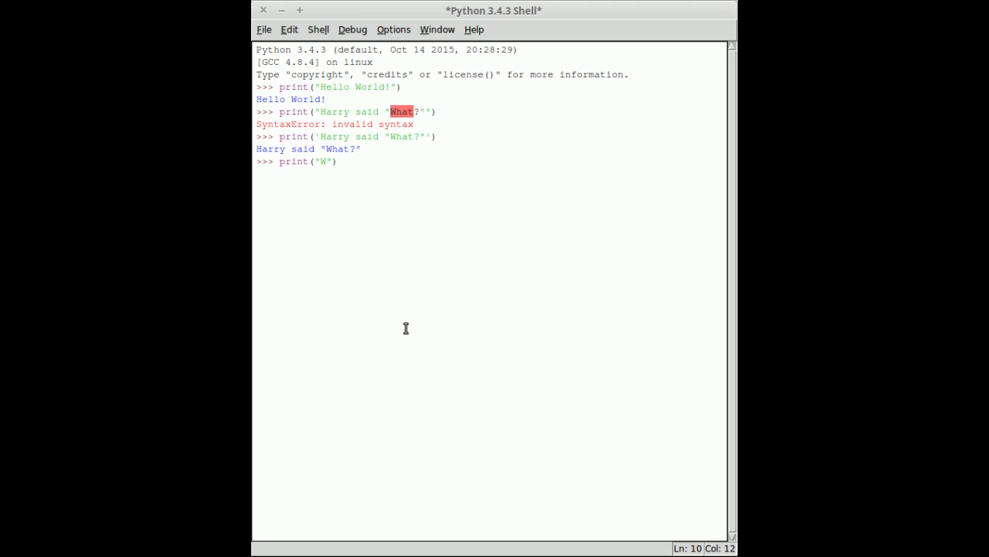
type("hat's T")
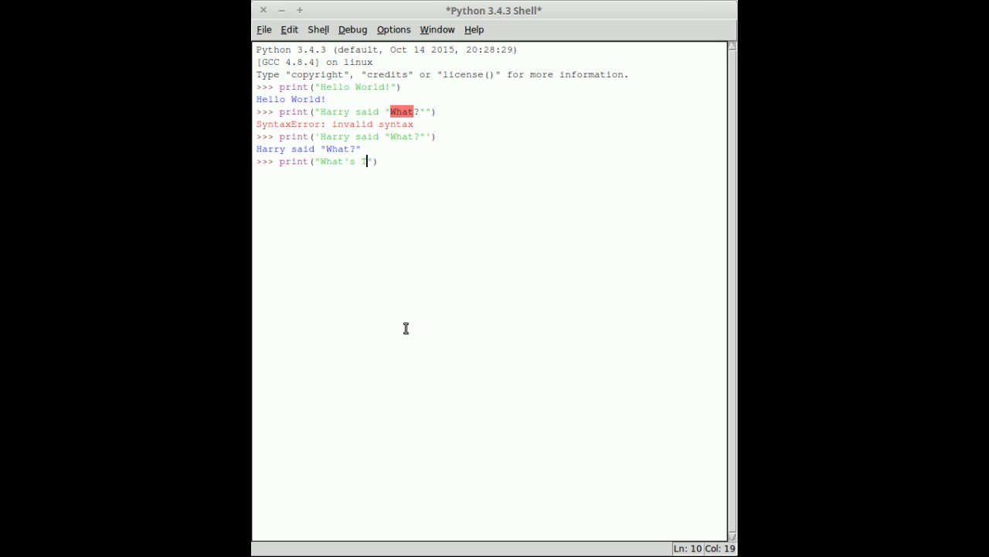
type("hat?")
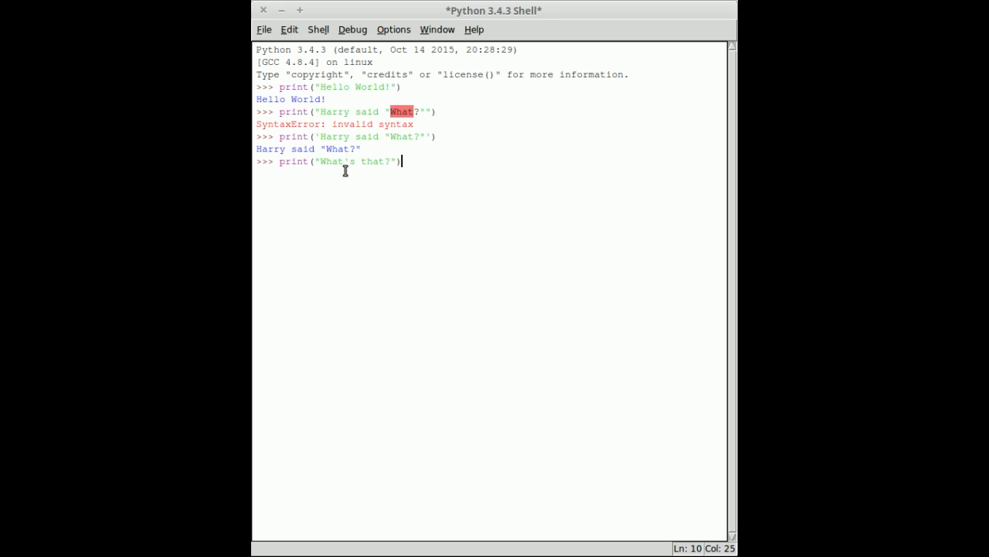
mouse_move(526, 149)
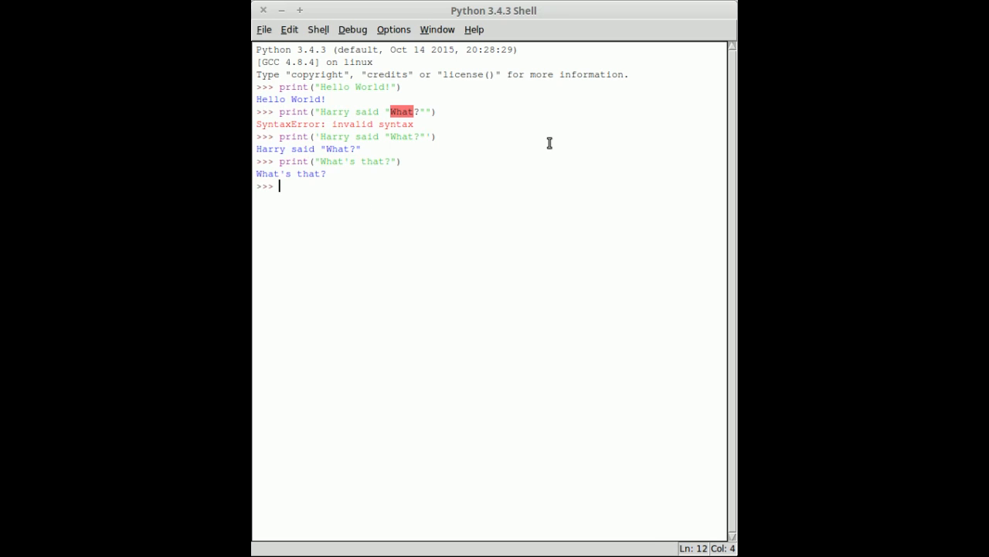
type("print")
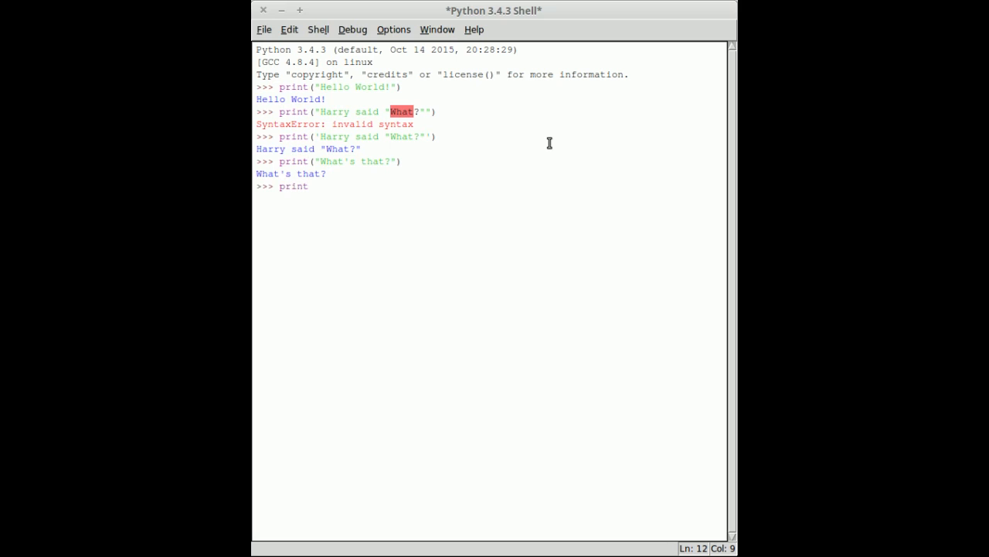
type("(42)")
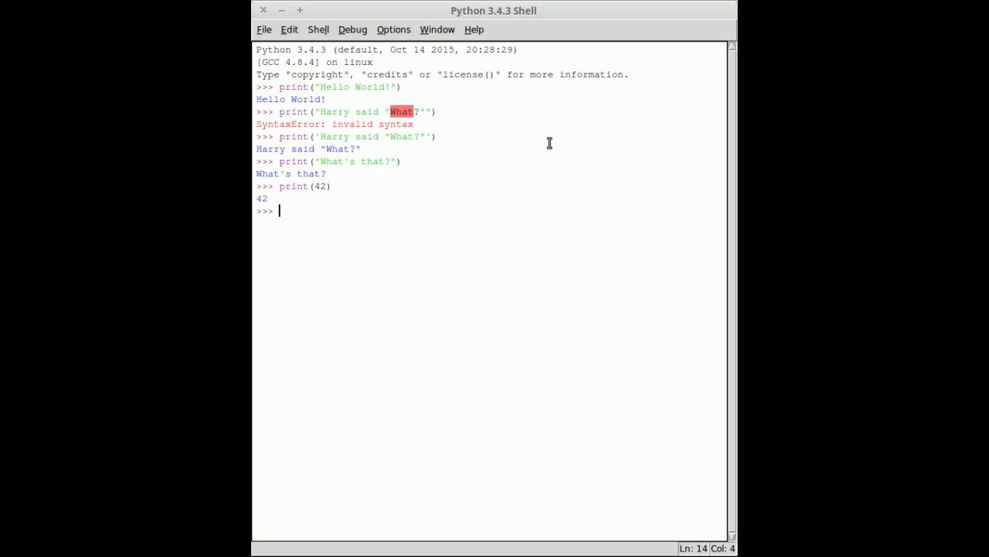
type("a")
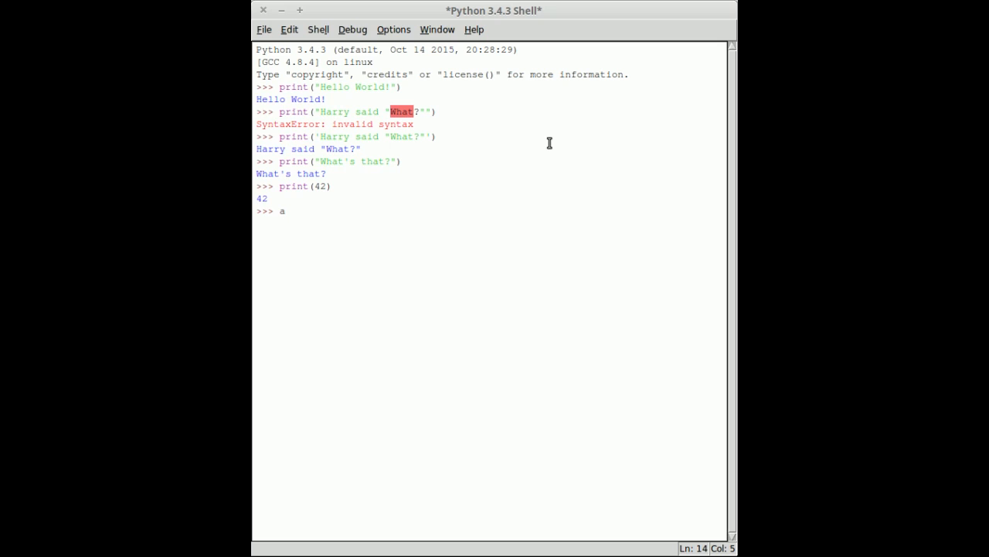
type("=")
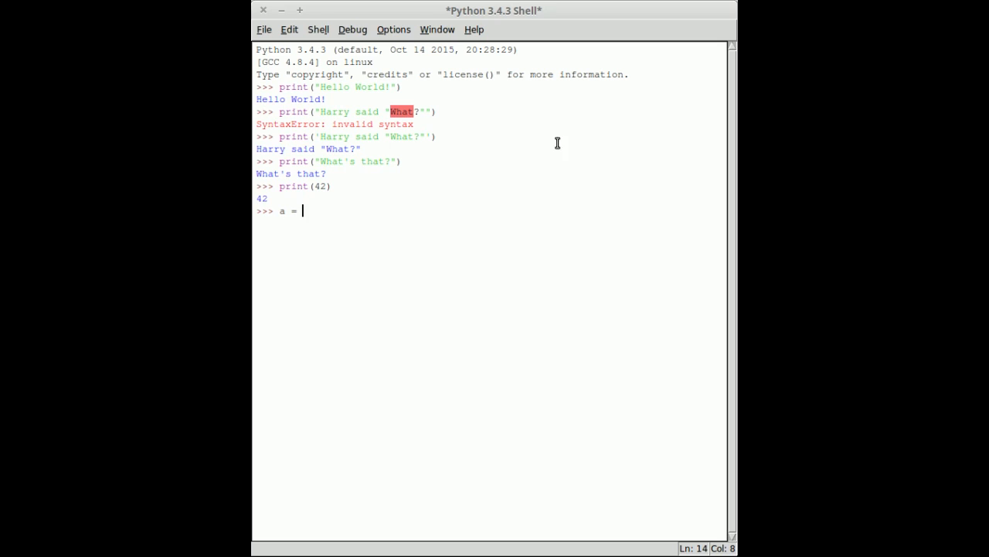
mouse_move(425, 343)
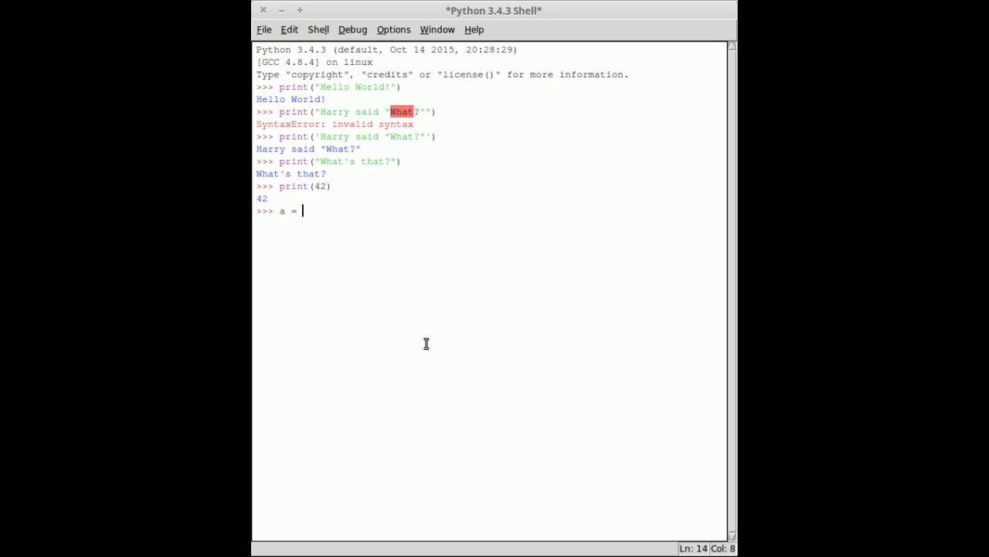
mouse_move(482, 276)
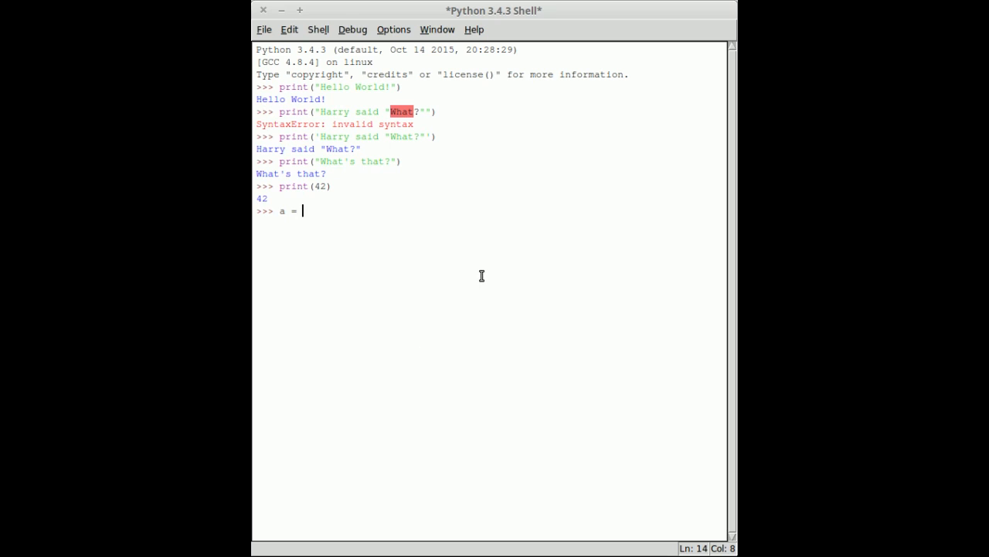
type("\"Hel")
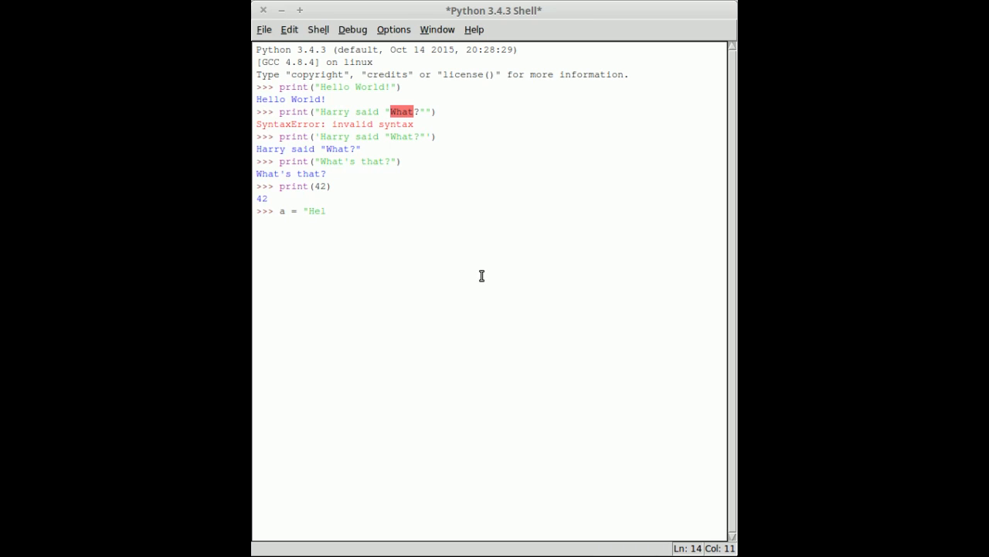
type("lo all")
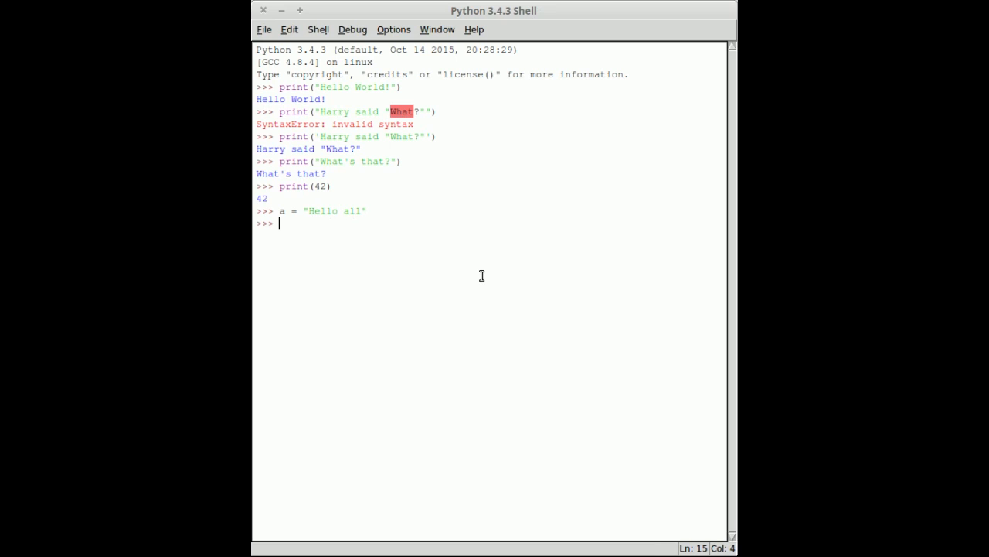
type("print")
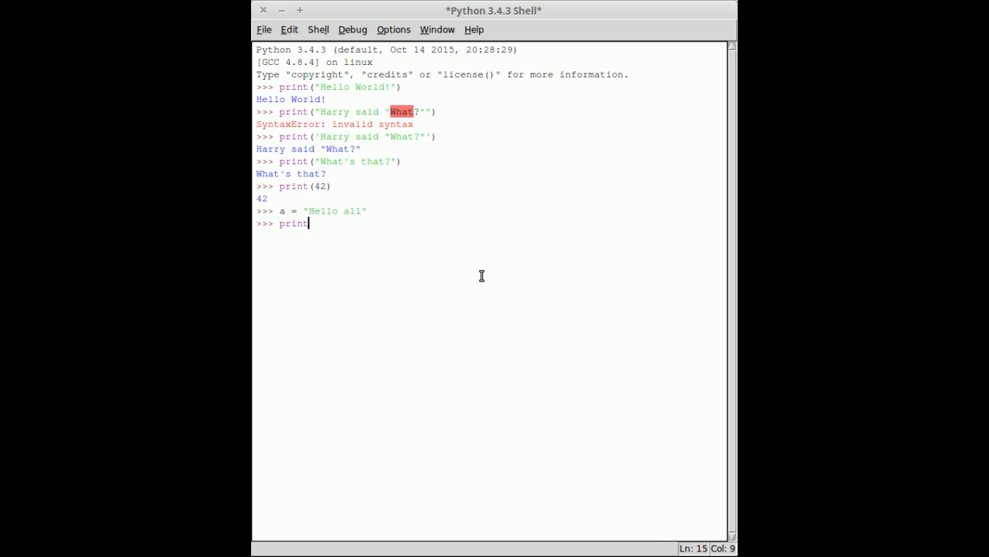
type("(a)")
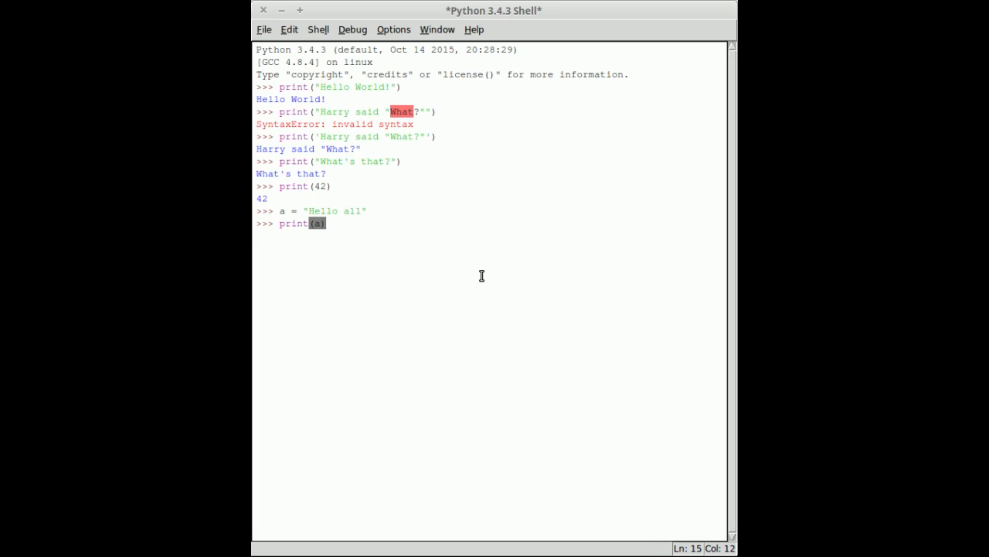